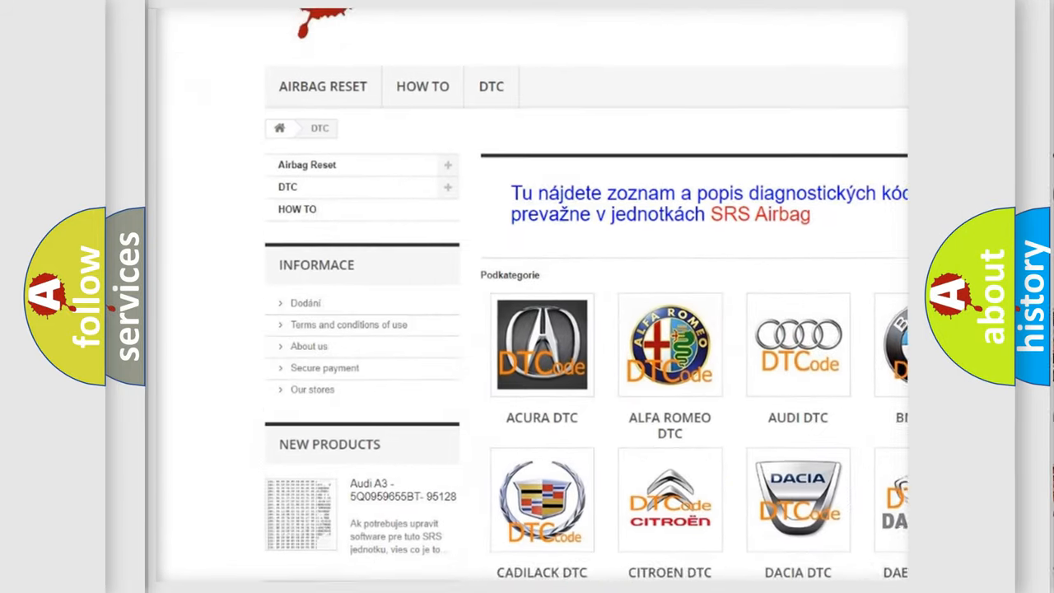
scroll(down, 3)
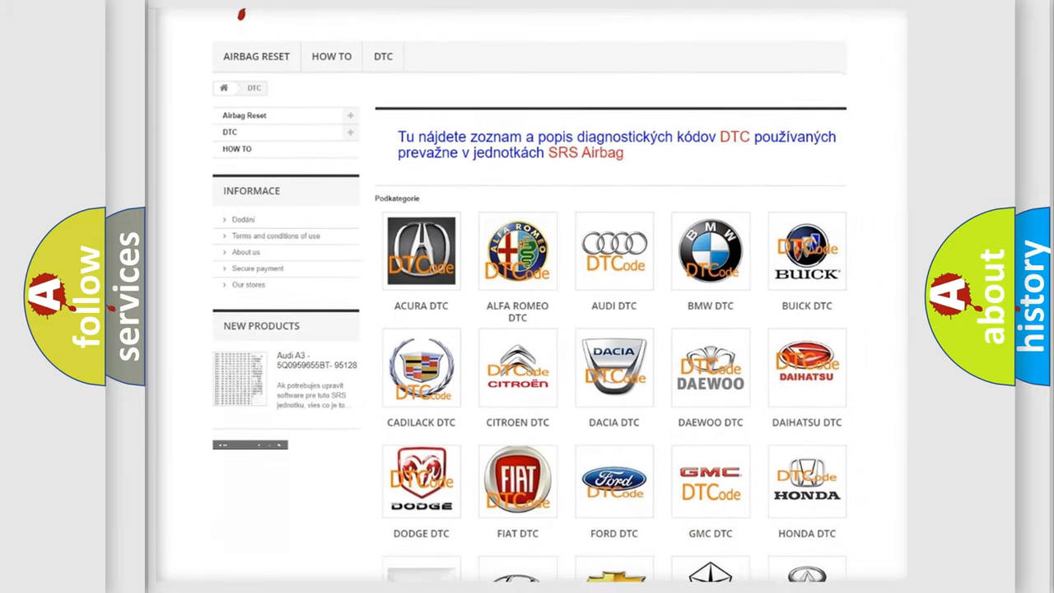
scroll(down, 3)
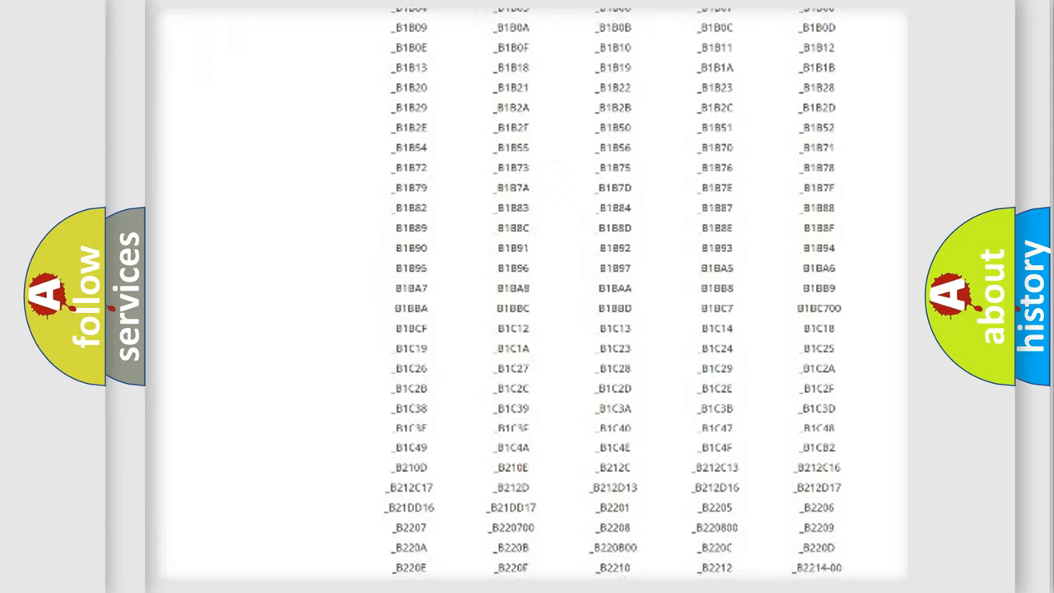
scroll(down, 3)
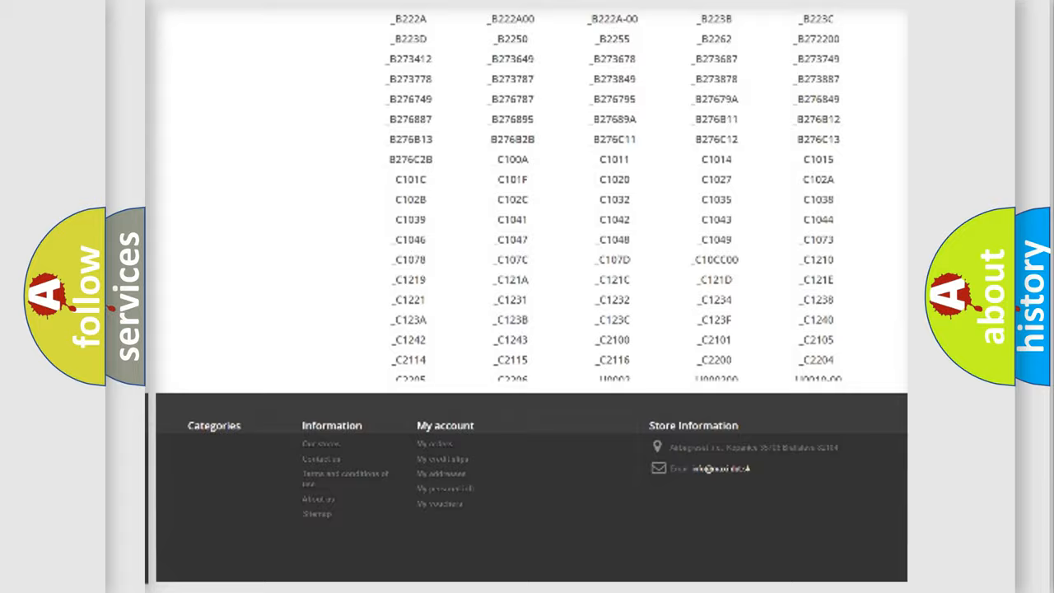
scroll(up, 3)
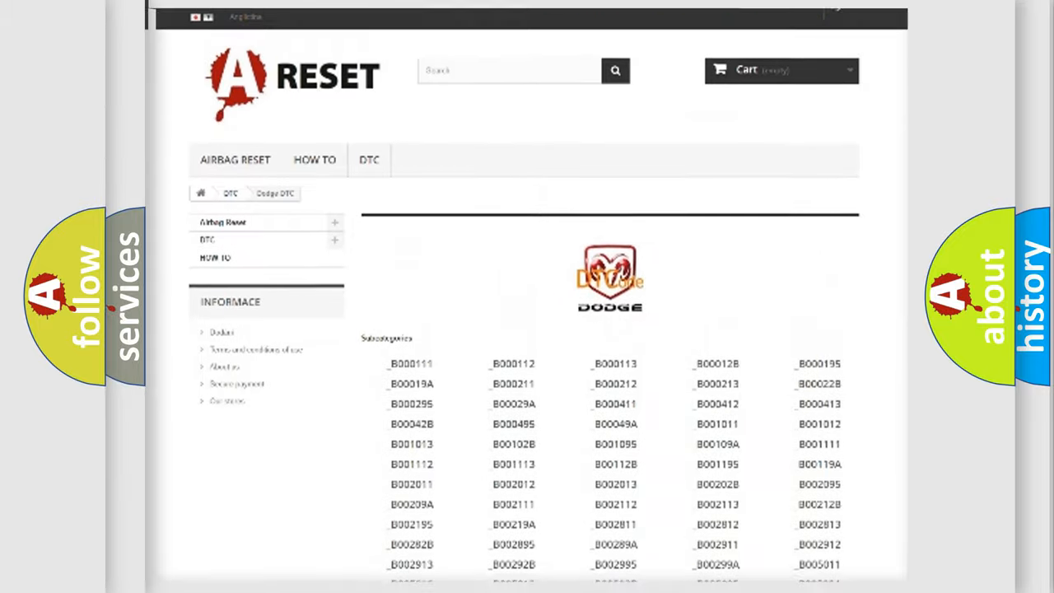